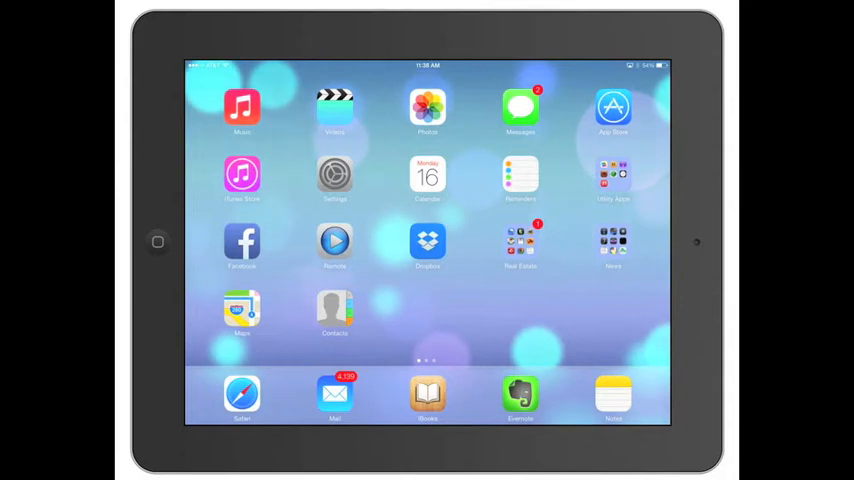
Step: Launch Settings and view the Wi-Fi, Bluetooth and Cellular Data panes
click(335, 175)
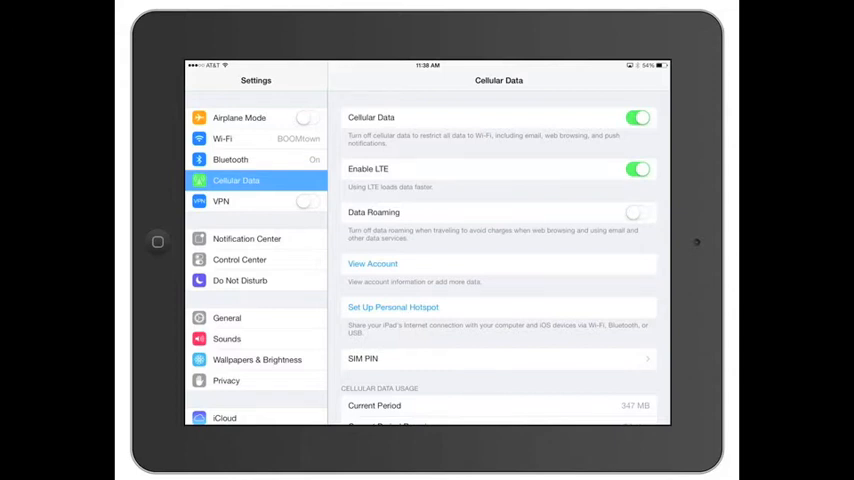
click(222, 138)
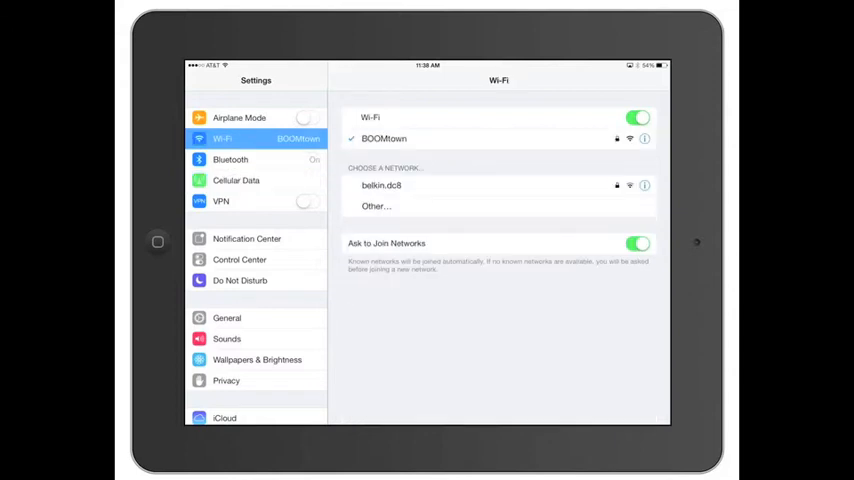
click(230, 159)
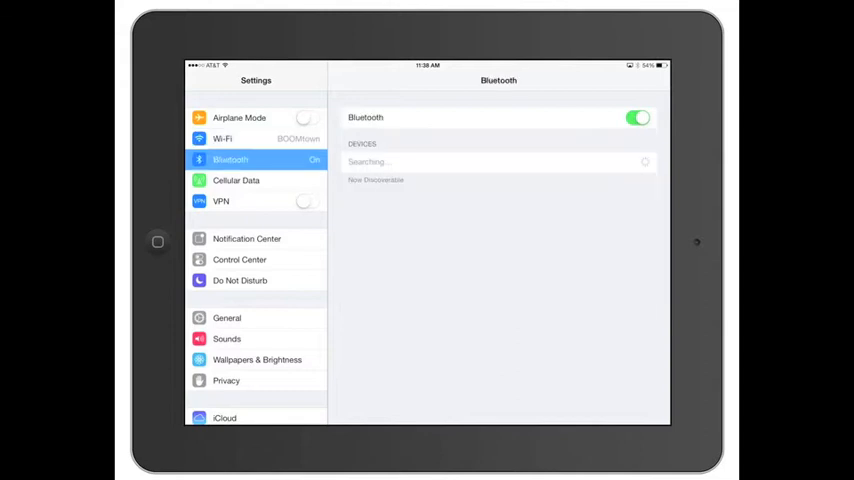
click(236, 180)
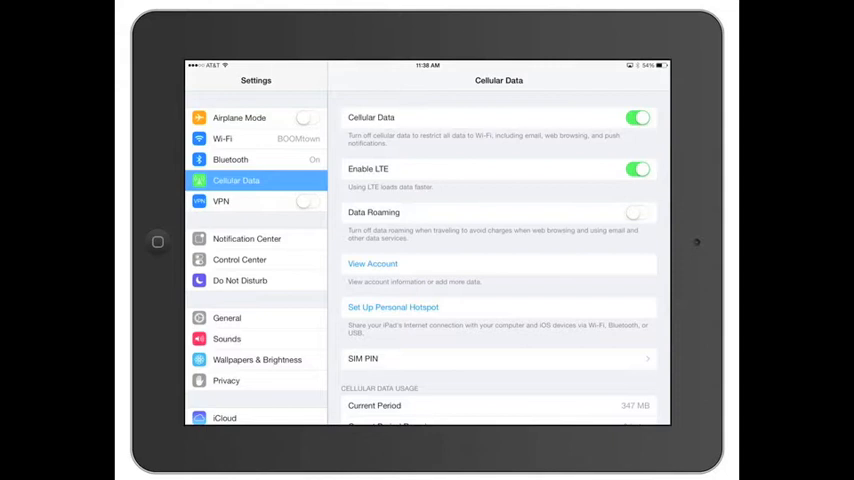
Step: Browse the Notification Center options and Reminders alert tones, then return to Notification Center
click(247, 239)
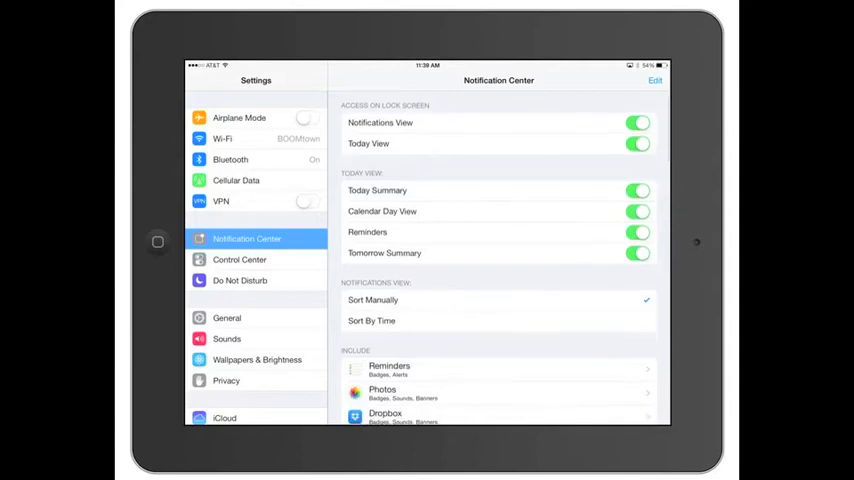
scroll(down, 3)
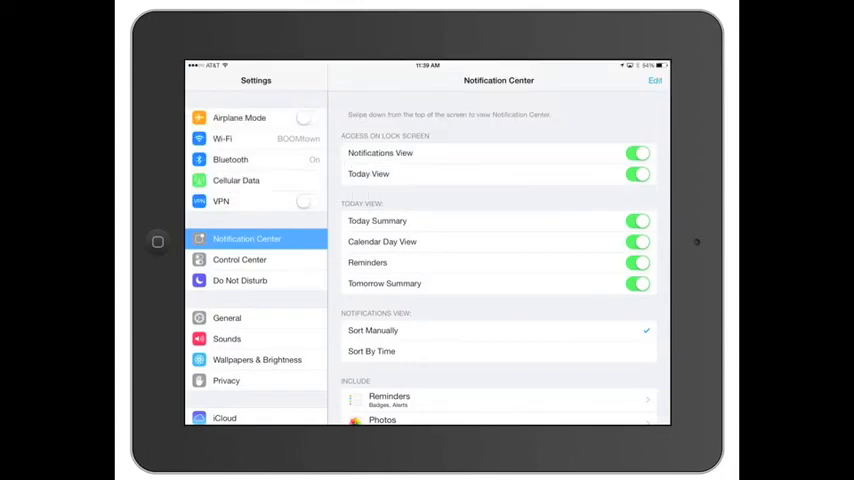
scroll(down, 3)
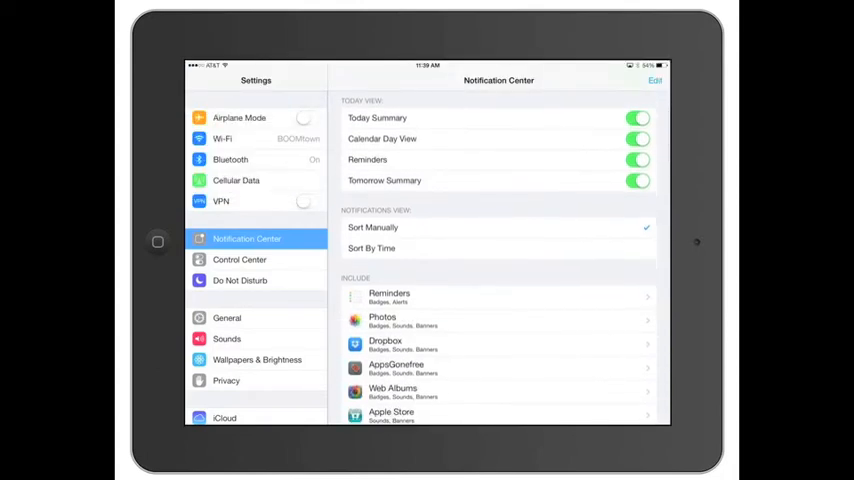
scroll(down, 3)
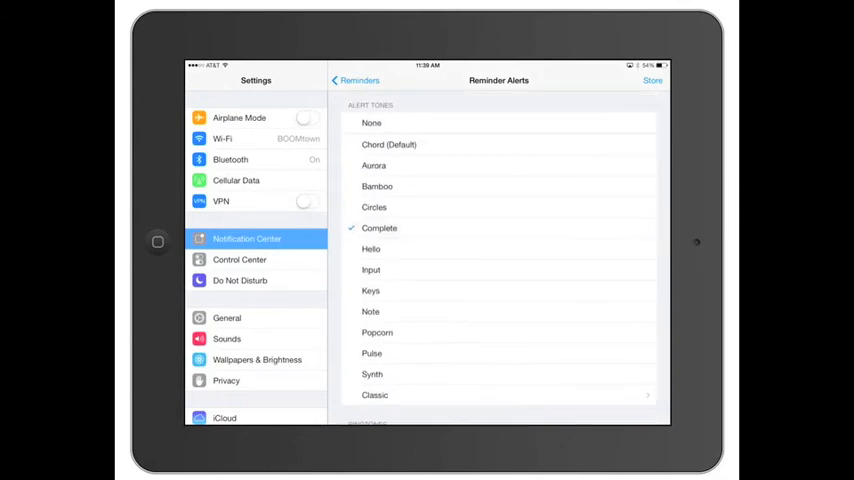
click(371, 269)
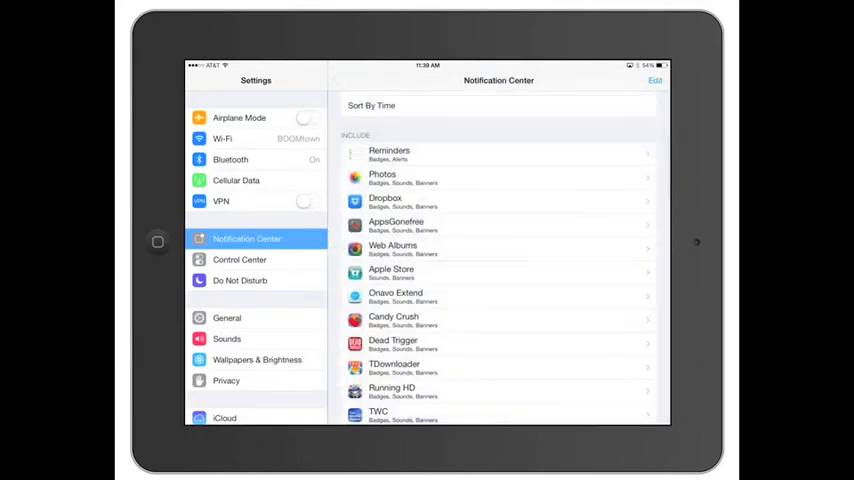
Step: View the Control Center options, then bring up the Do Not Disturb pane
click(239, 259)
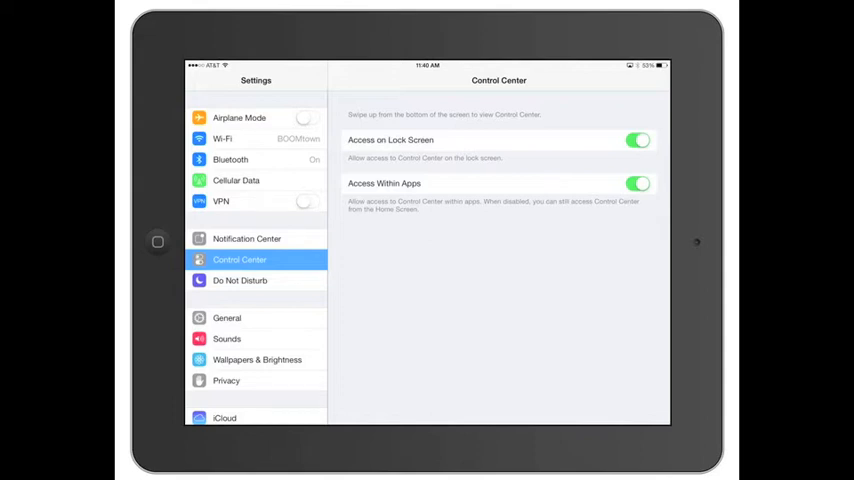
click(240, 280)
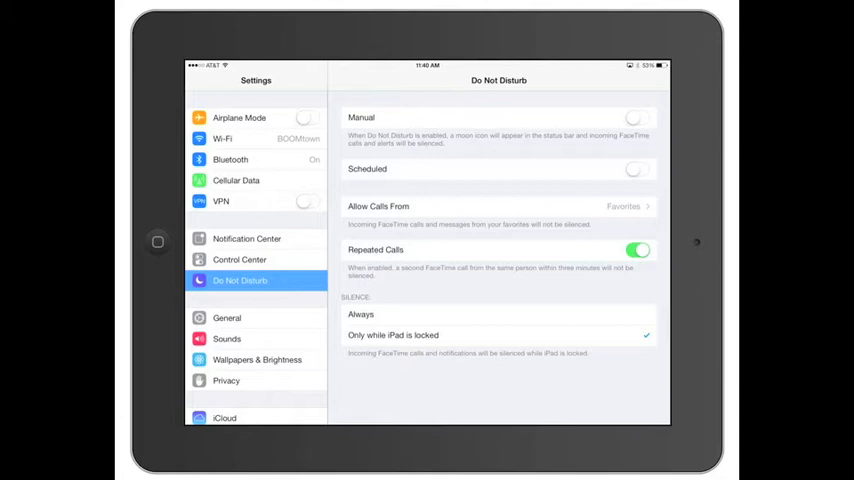
Step: Toggle manual Do Not Disturb on, off and on again, then go to General
click(637, 117)
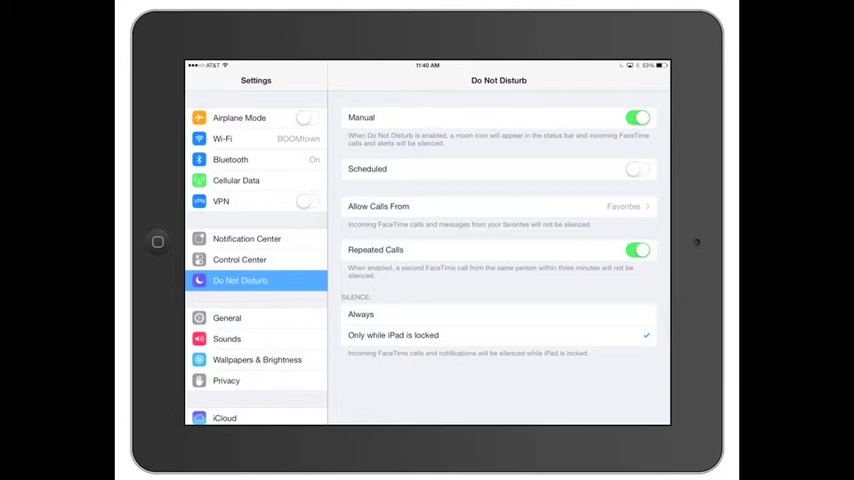
click(638, 117)
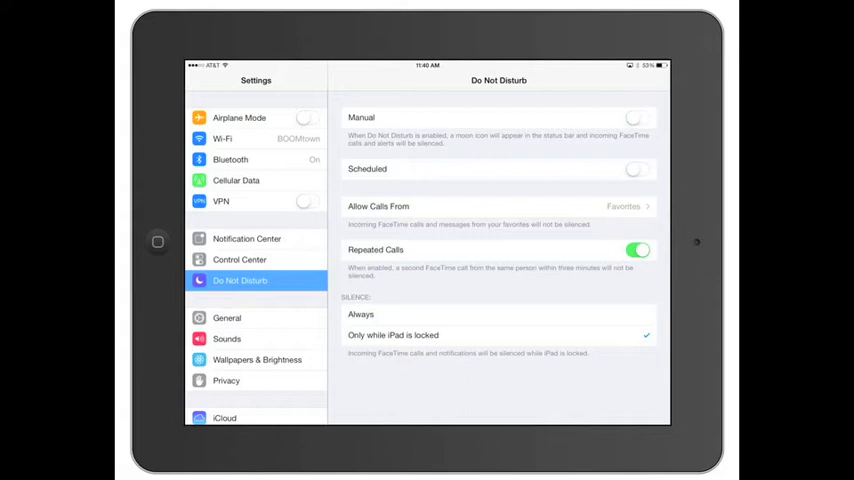
click(637, 117)
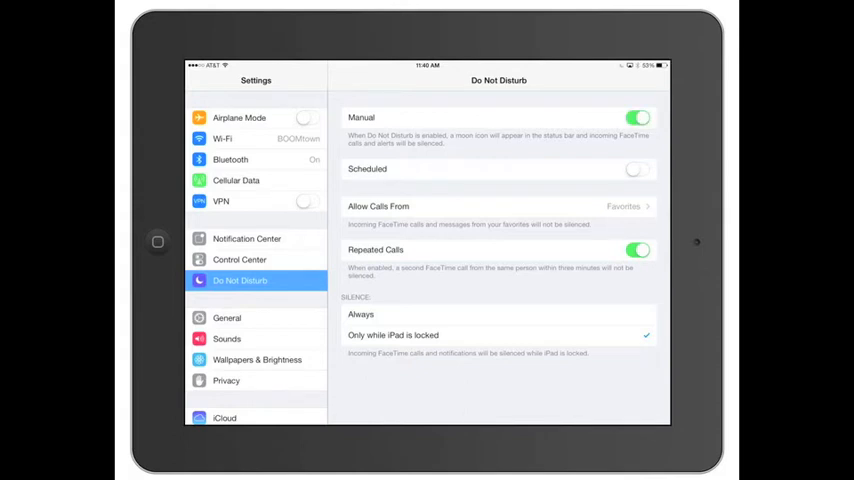
click(637, 117)
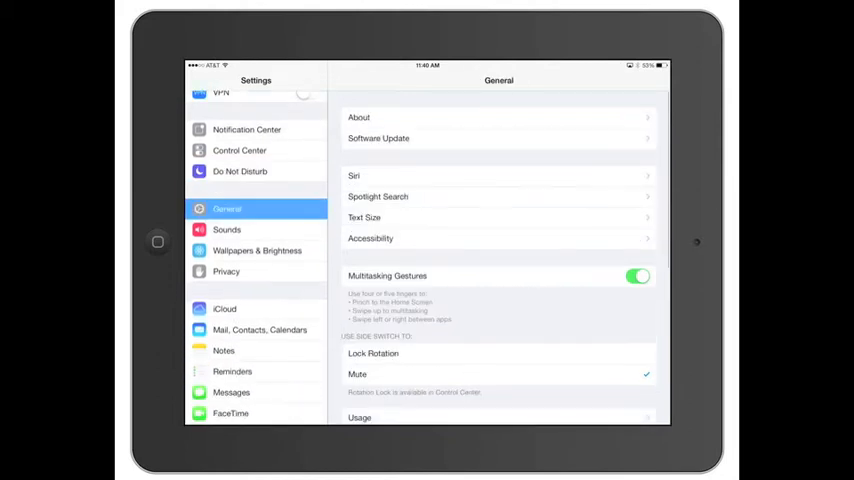
Step: Scroll through the General pane and go into Accessibility
scroll(down, 3)
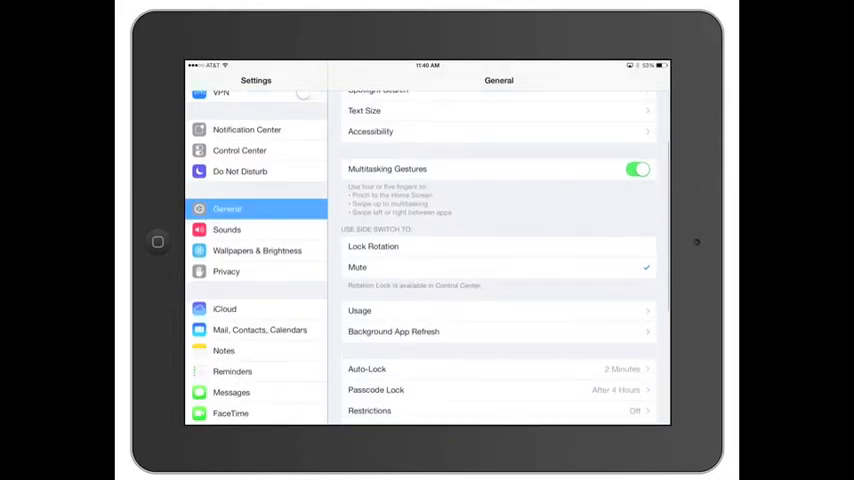
scroll(down, 3)
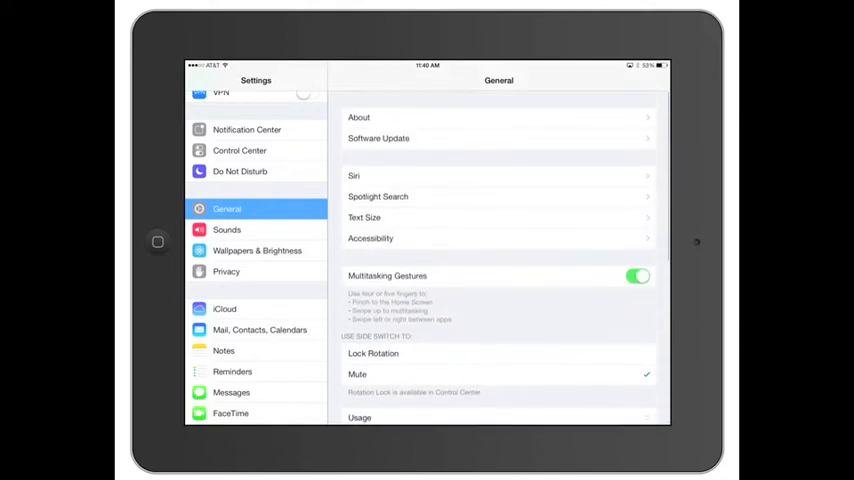
click(371, 238)
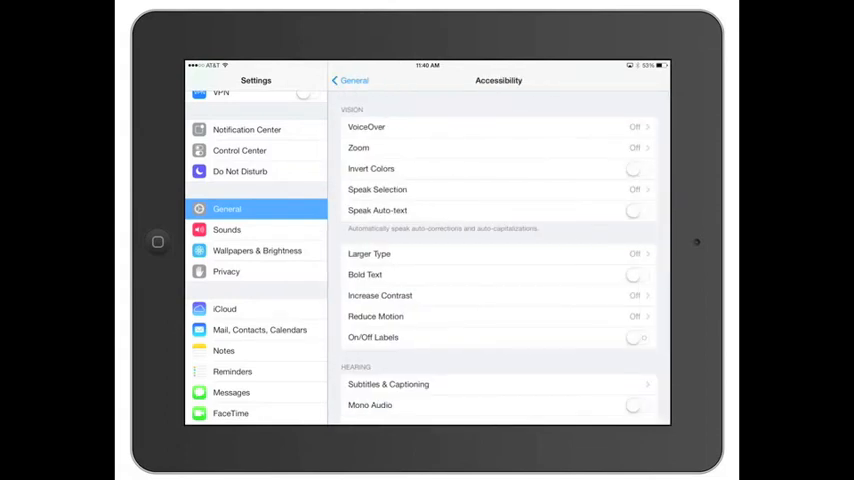
Step: Set the Larger Type reading size slider to the middle and return to Accessibility
click(498, 253)
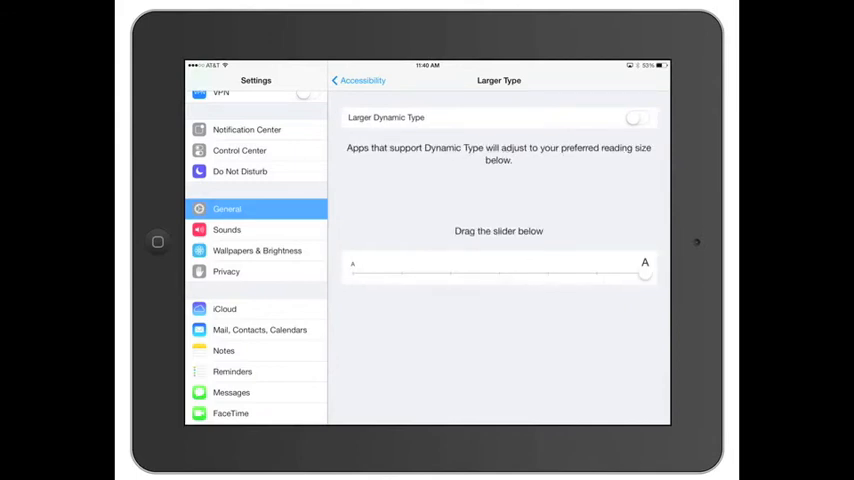
drag(645, 275, 400, 275)
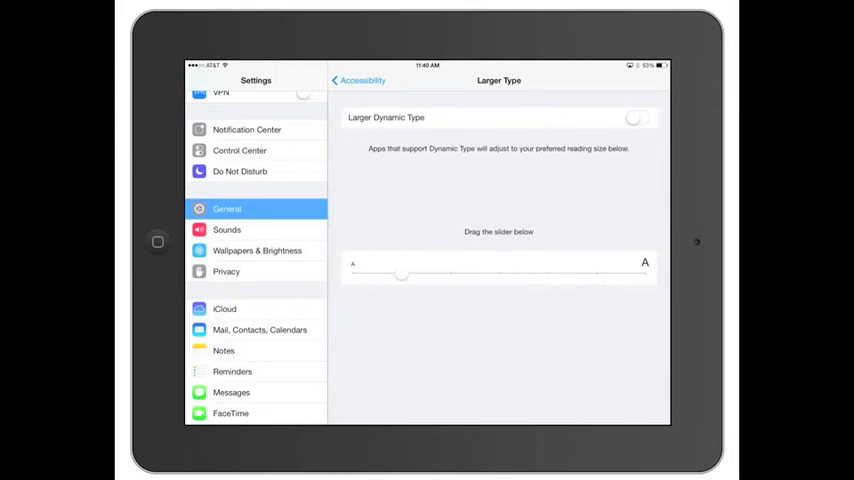
drag(400, 275, 500, 275)
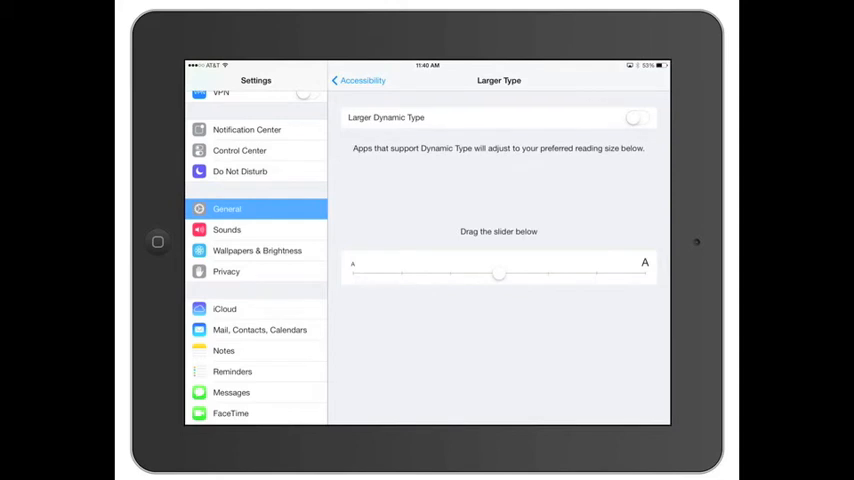
click(357, 80)
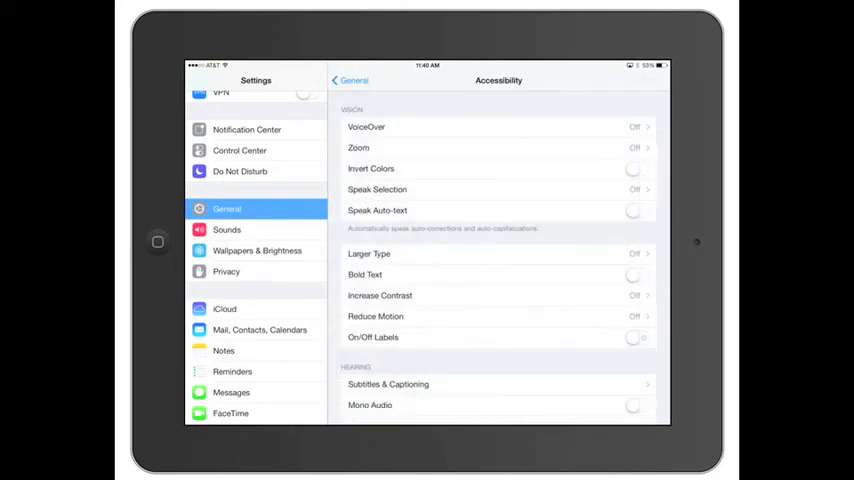
Step: Scroll down the sidebar to reach the Sounds pane
scroll(down, 3)
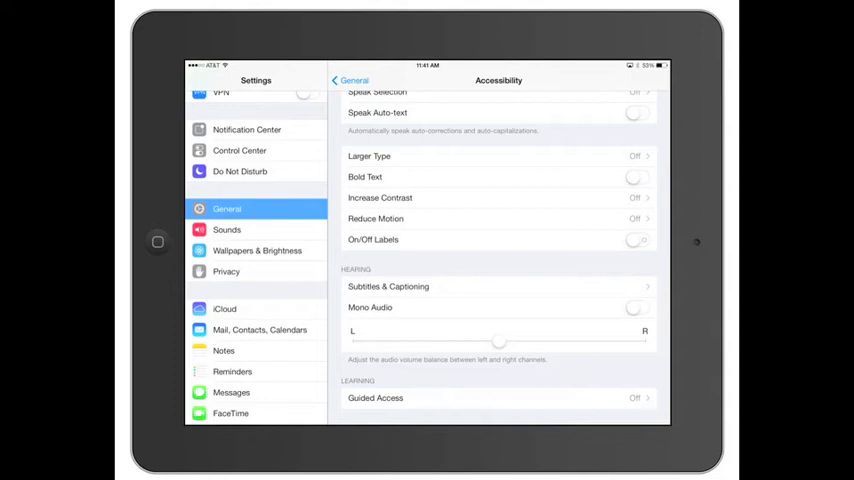
scroll(down, 3)
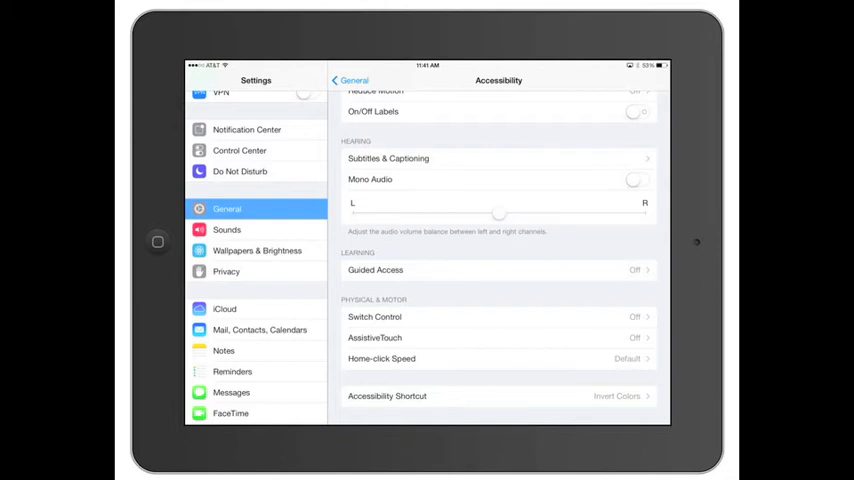
click(227, 230)
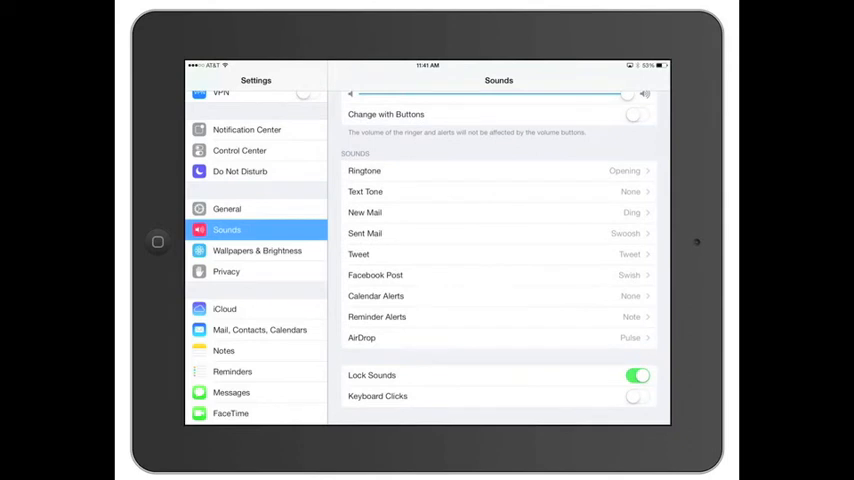
Step: Browse the Dynamic wallpapers under Wallpapers & Brightness, then go to iCloud
click(257, 250)
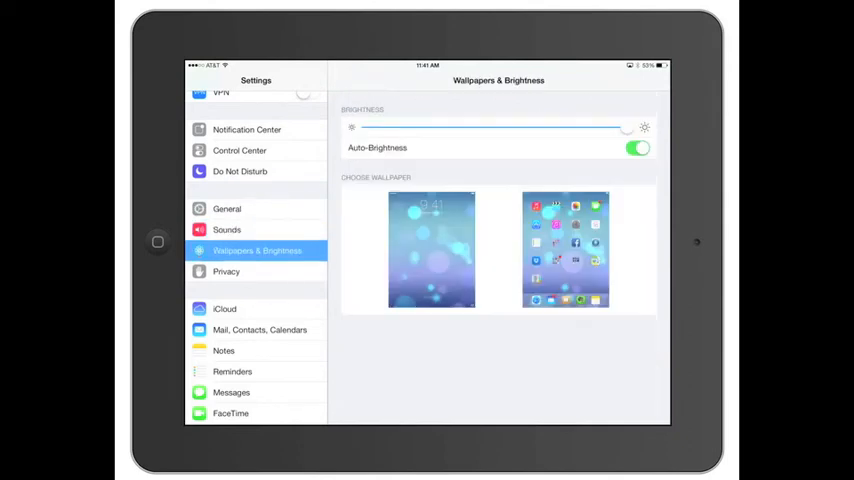
click(431, 248)
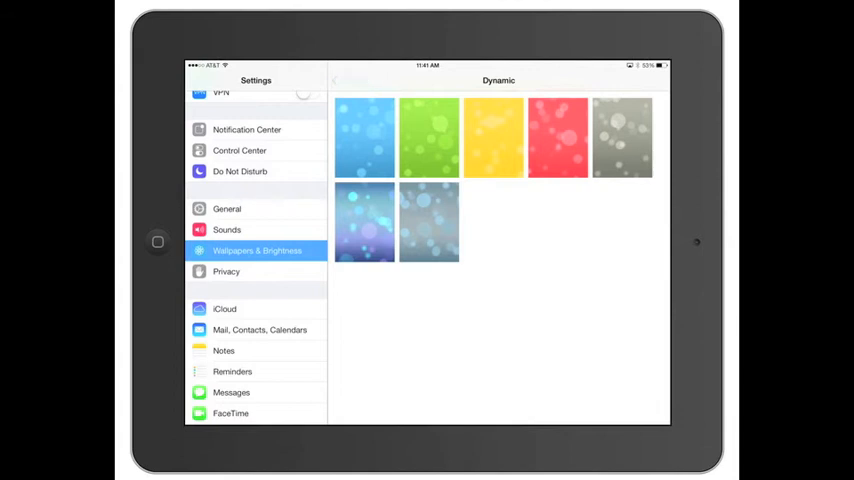
click(226, 271)
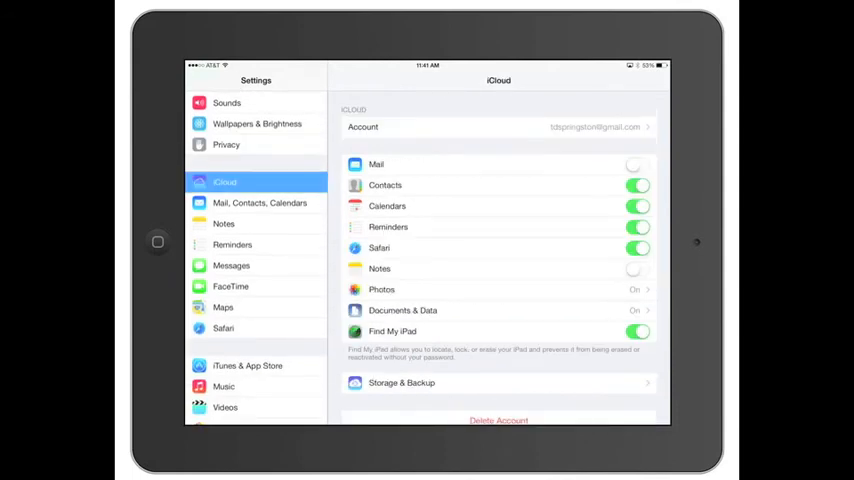
Step: Step through the Mail, Reminders, Messages and FaceTime panes, ending on Safari
click(260, 203)
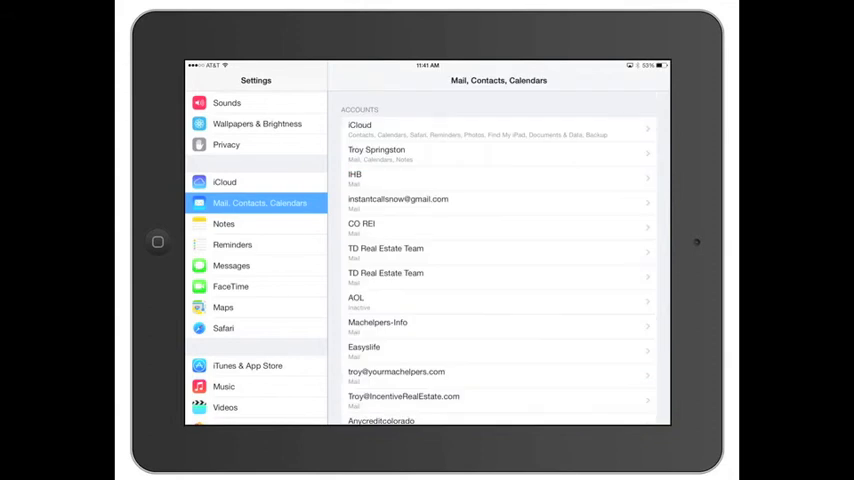
scroll(down, 3)
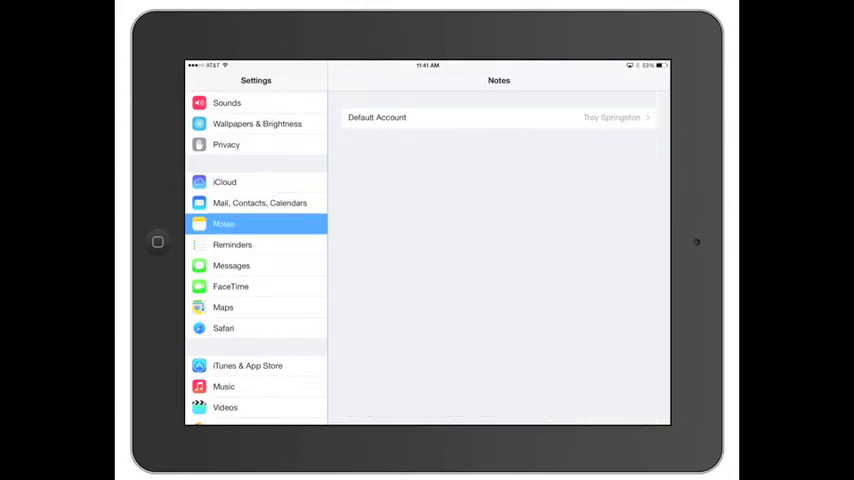
click(232, 244)
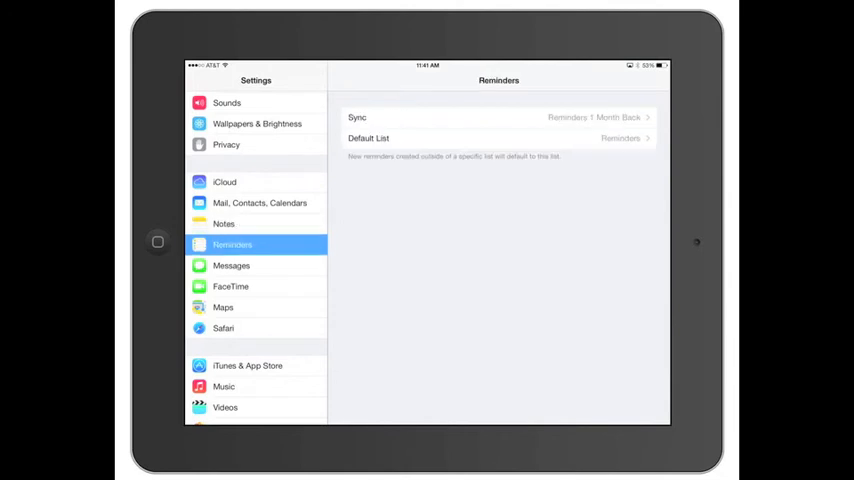
click(231, 265)
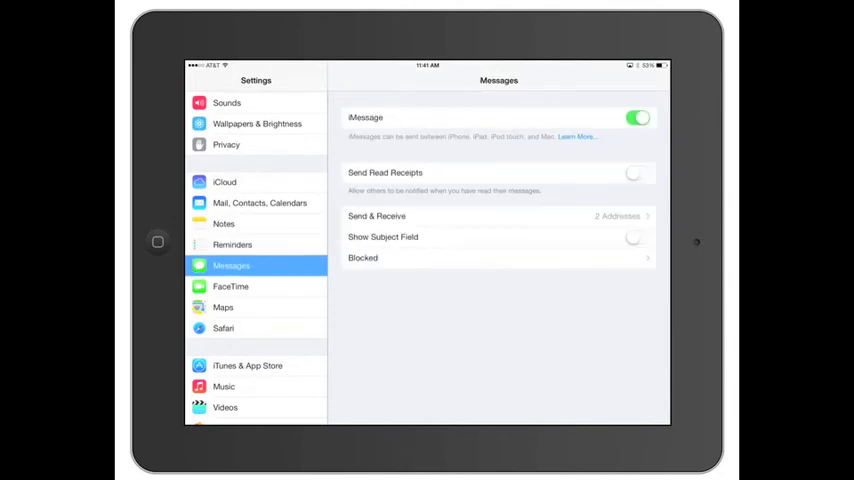
click(230, 286)
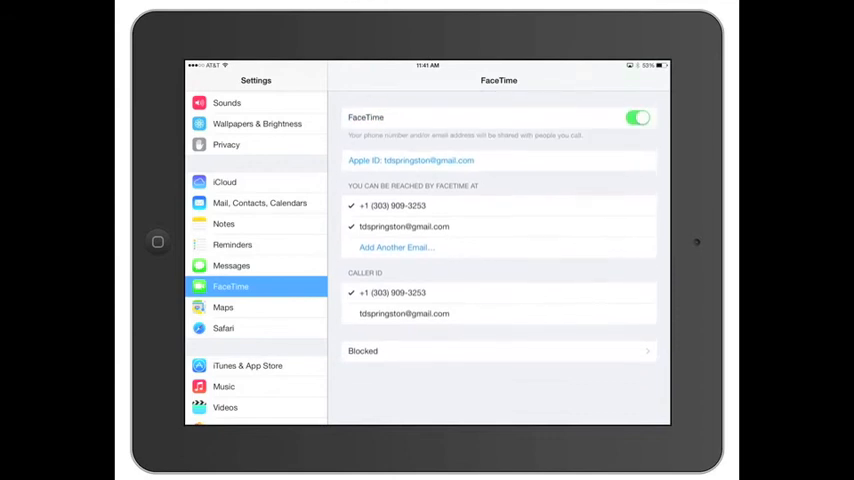
click(223, 328)
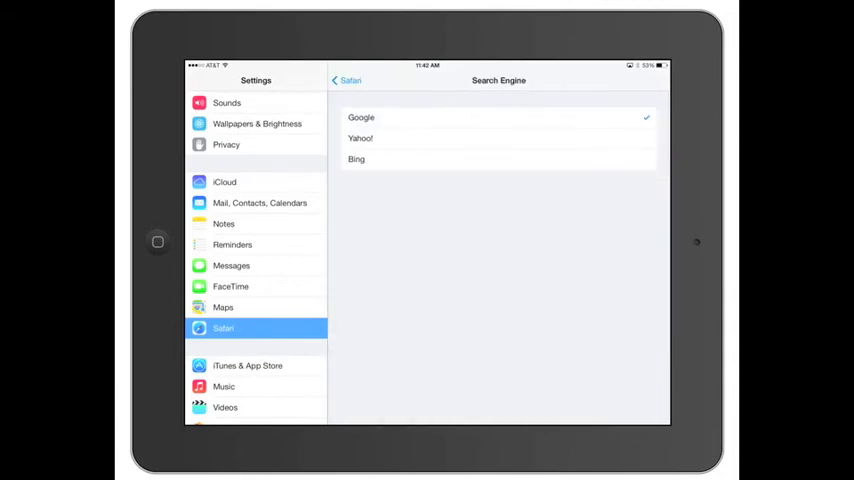
Step: Check Safari's Passwords & AutoFill options, then move on to iTunes & App Store
click(346, 80)
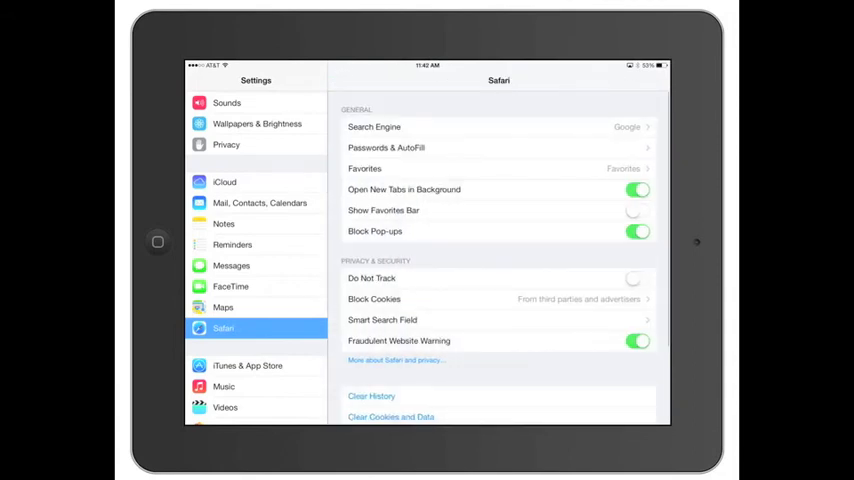
click(386, 147)
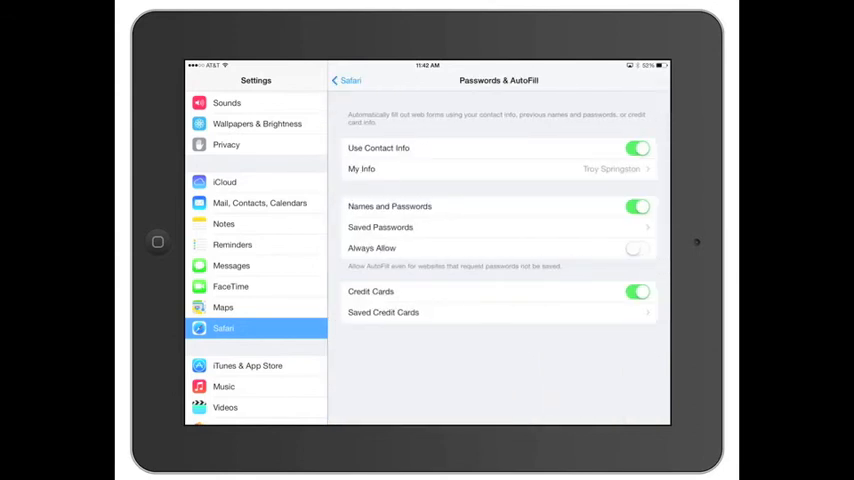
click(346, 80)
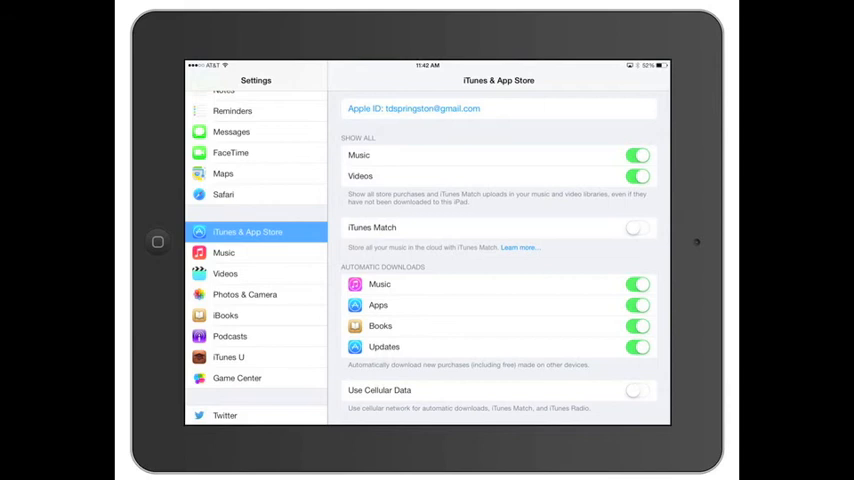
Step: View the Music, Videos and Photos & Camera panes, then go to iTunes U
click(224, 252)
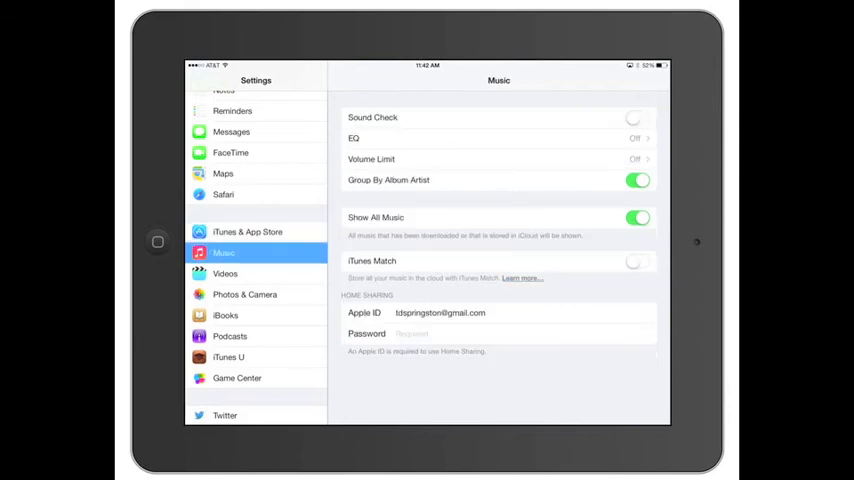
click(225, 273)
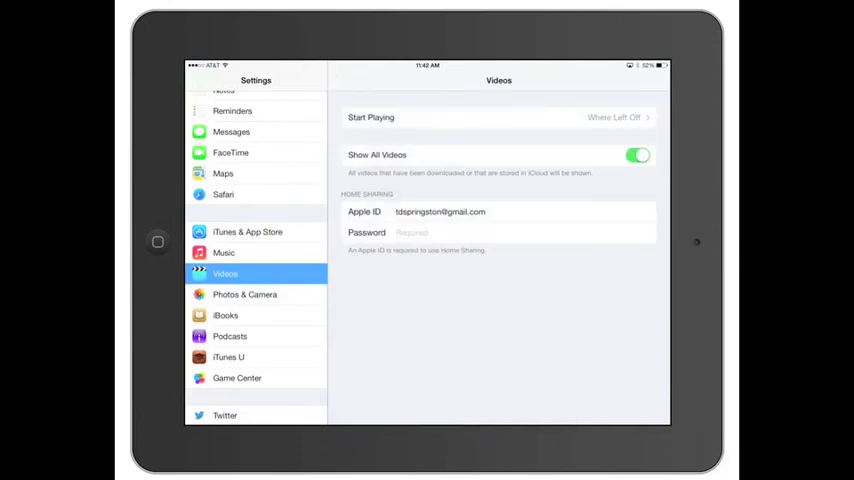
click(244, 294)
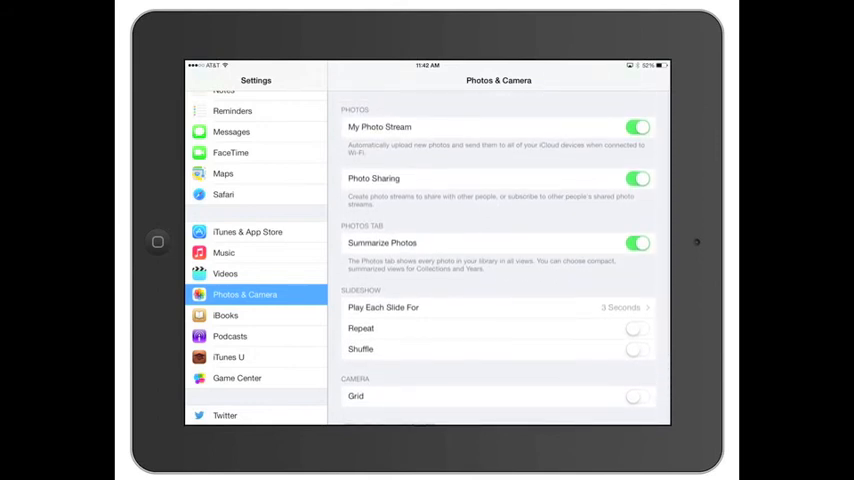
scroll(down, 3)
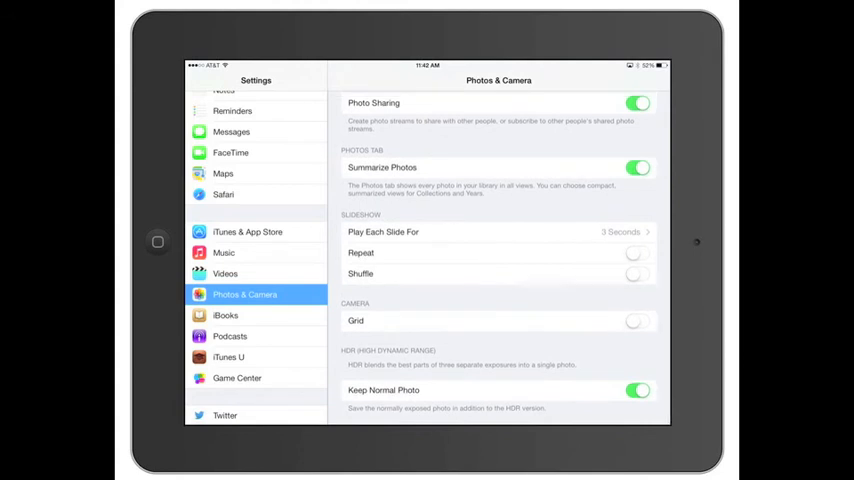
click(225, 315)
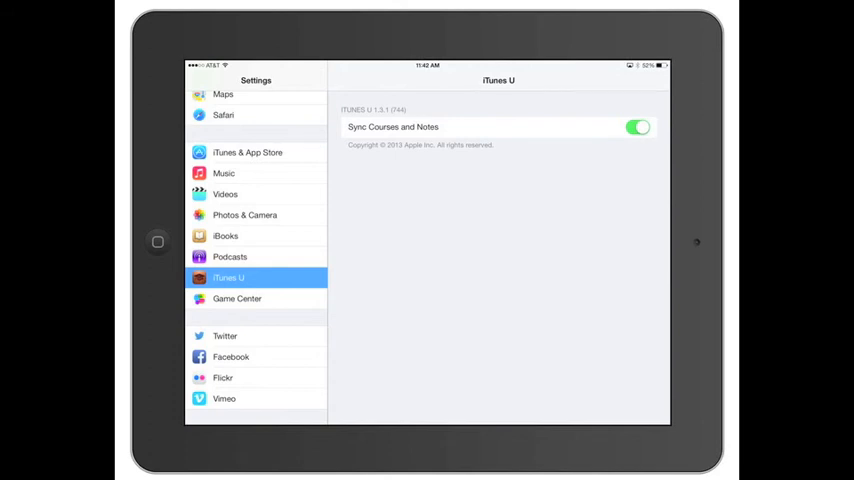
Step: Open Game Center settings and scroll down to the installed-apps list
click(237, 298)
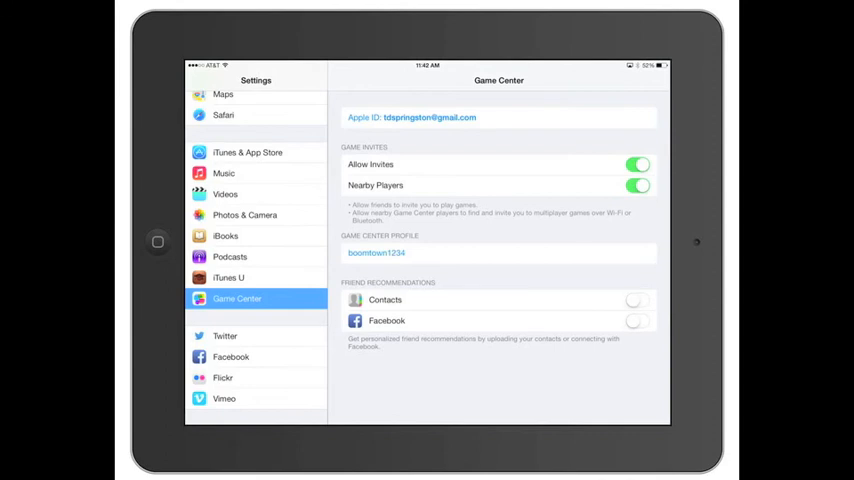
scroll(down, 3)
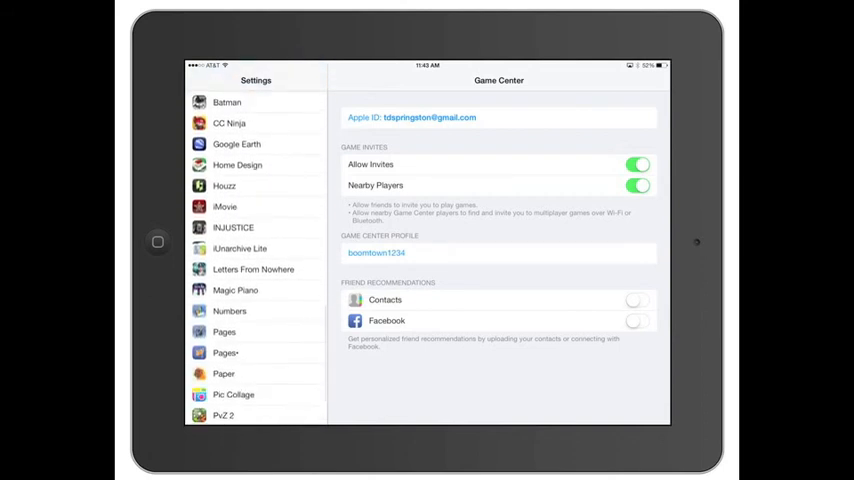
Step: View the iMovie app settings, then Pages settings with Use iCloud and Ask to Open Copies on
scroll(down, 3)
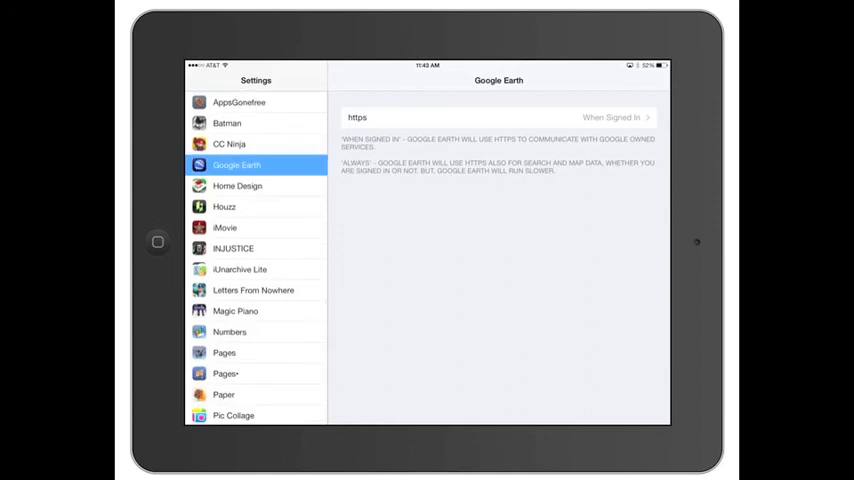
click(225, 227)
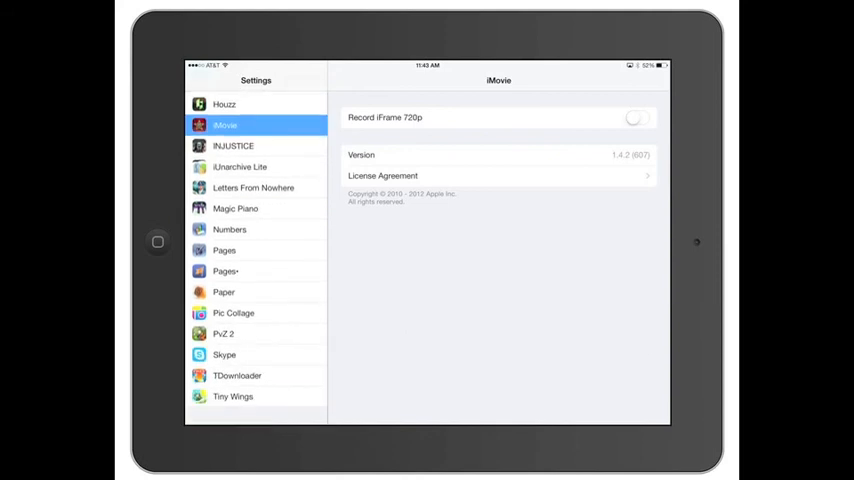
click(224, 250)
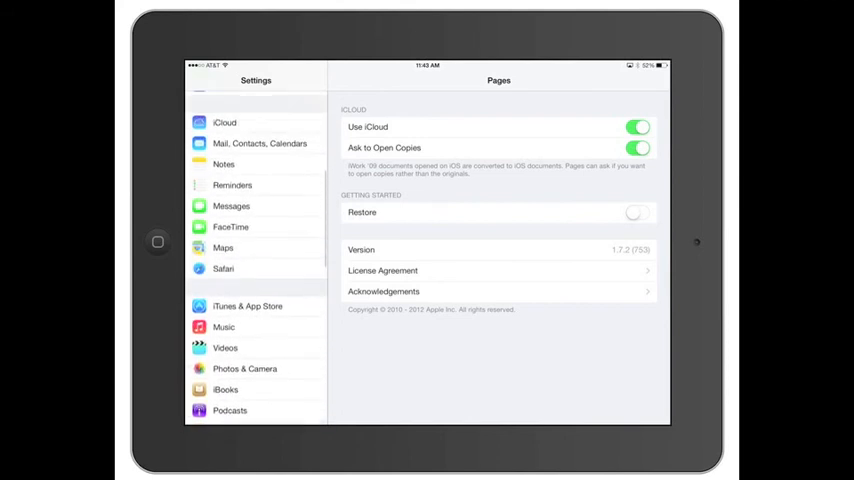
scroll(down, 3)
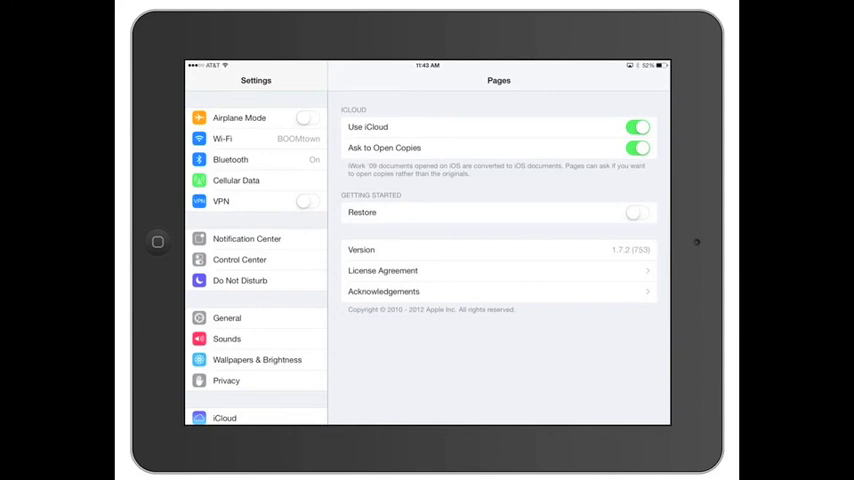
Step: Glance at Sounds, then show Wallpapers & Brightness with Auto-Brightness on
click(239, 259)
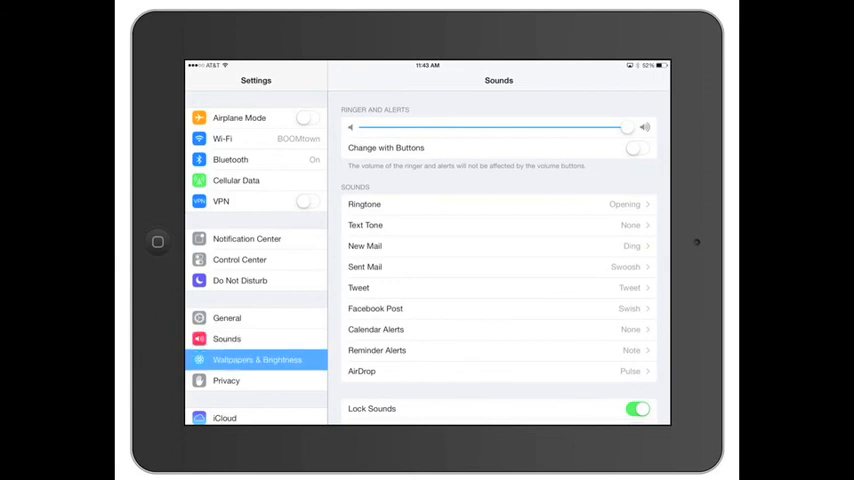
click(257, 359)
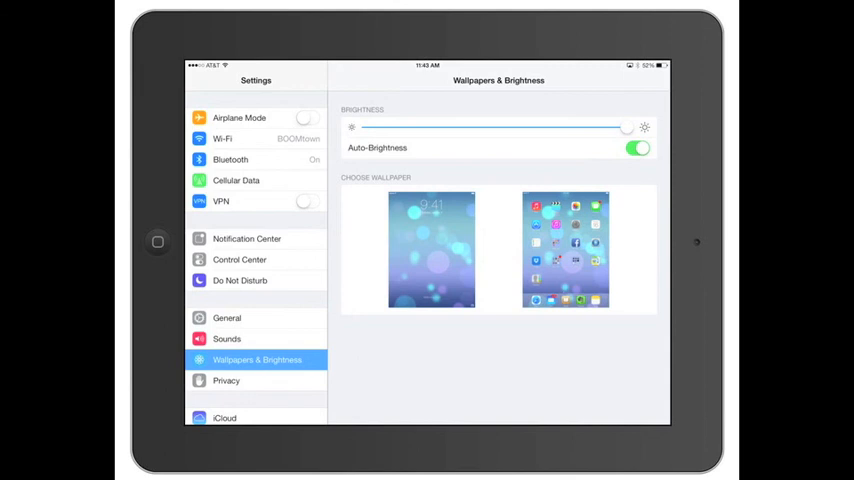
Step: View the Reset options under General, then return to the General page
click(227, 317)
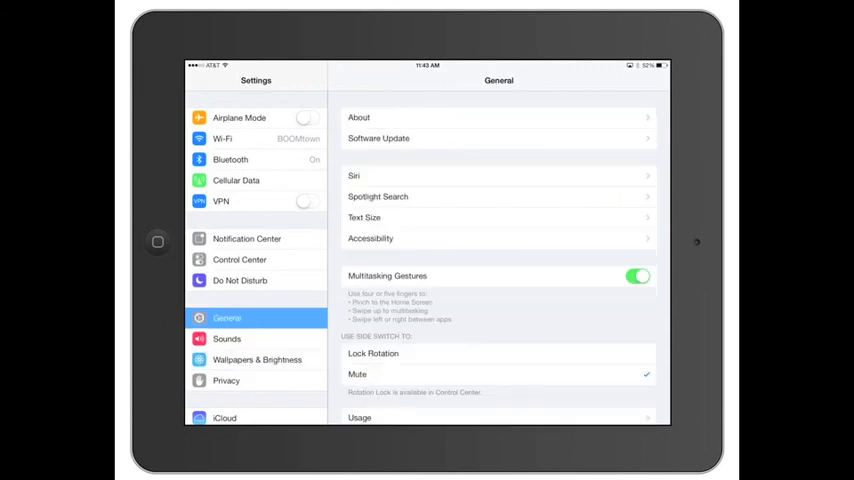
scroll(down, 3)
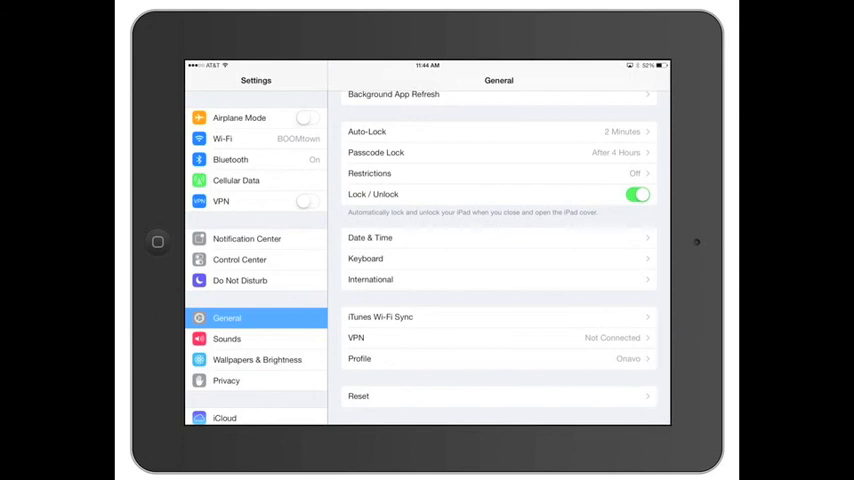
click(498, 395)
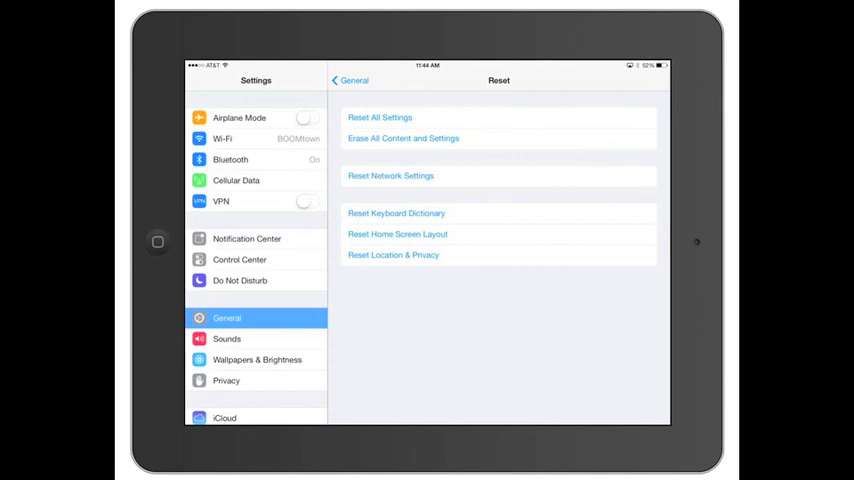
click(350, 80)
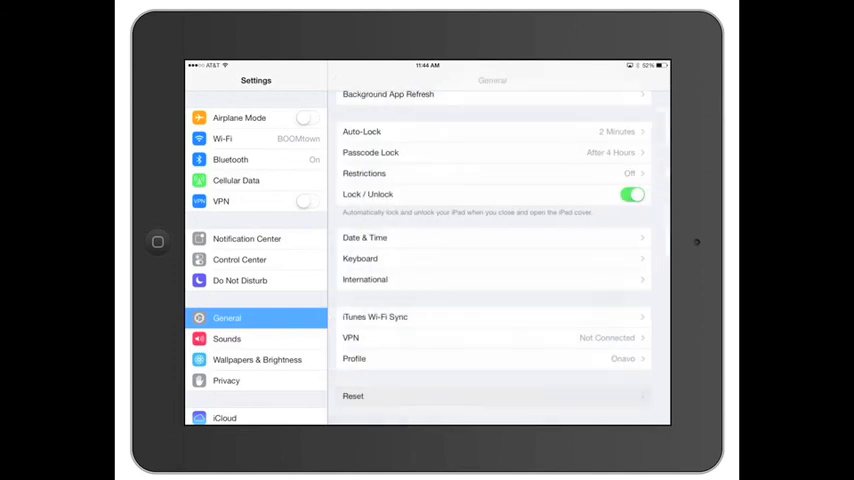